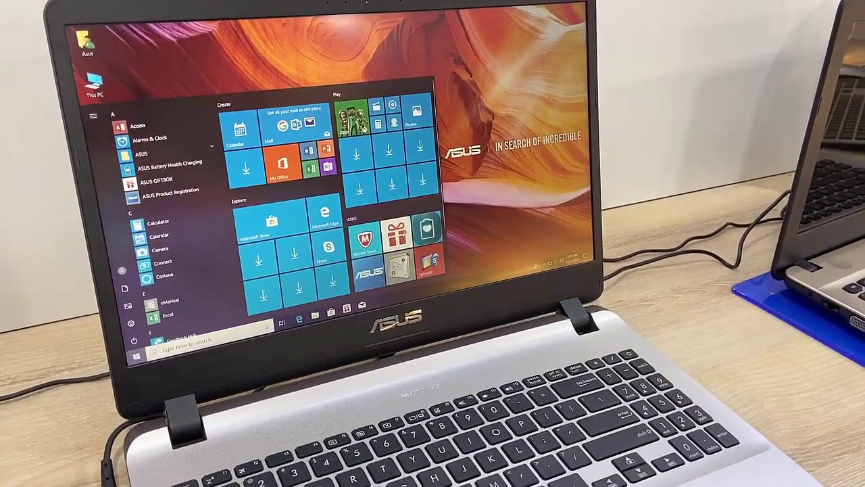
- Launch ASUS GiftBox from its red gift tile in the Start menu
{"action": "left_click", "coordinate": [154, 190]}
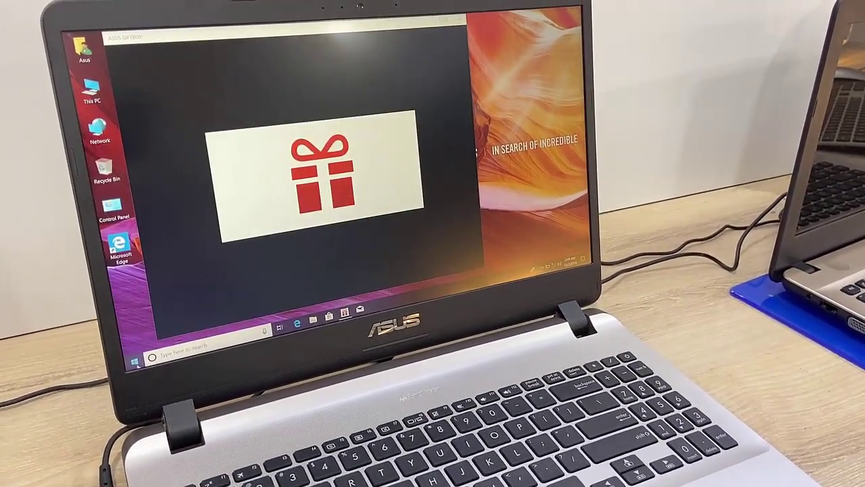